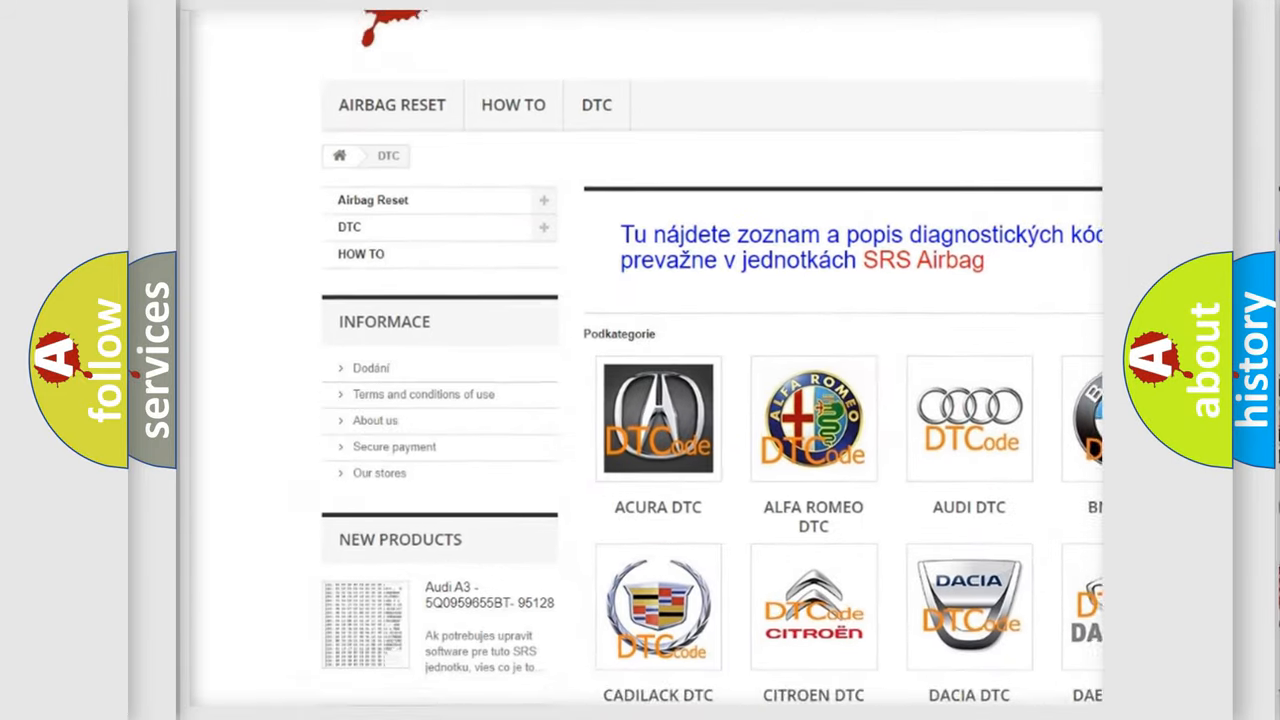
scroll(down, 3)
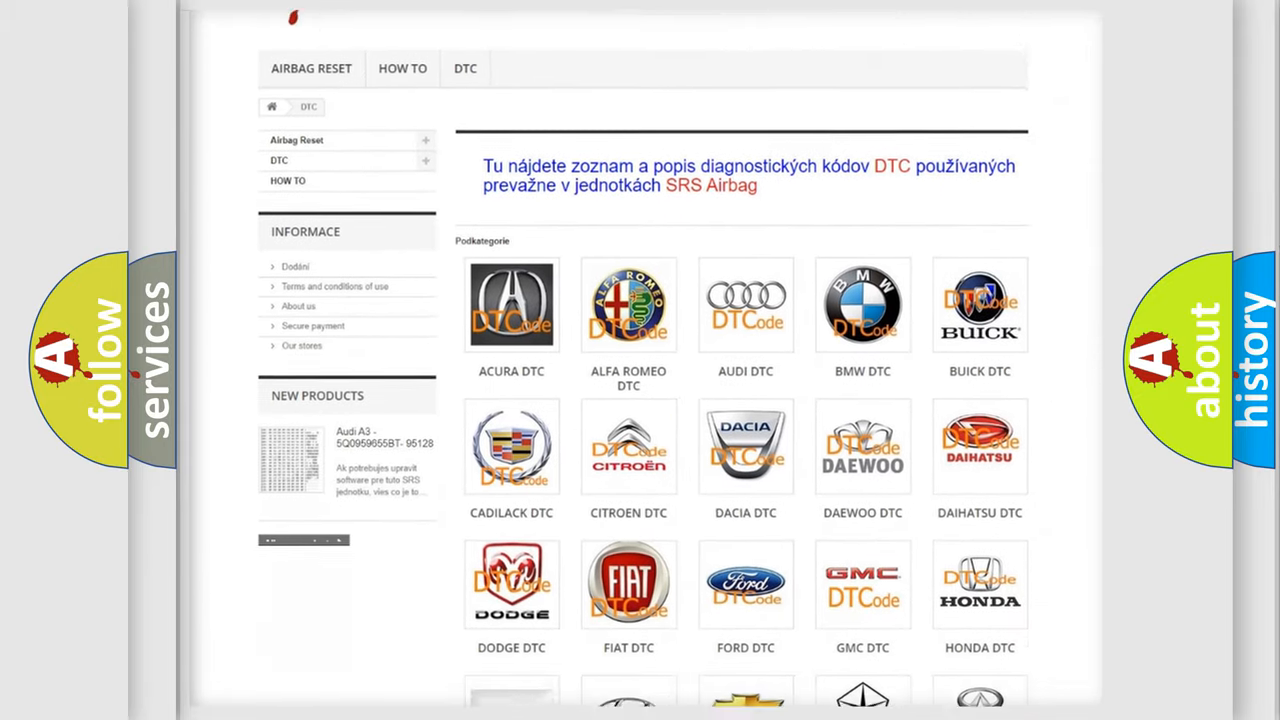
scroll(down, 3)
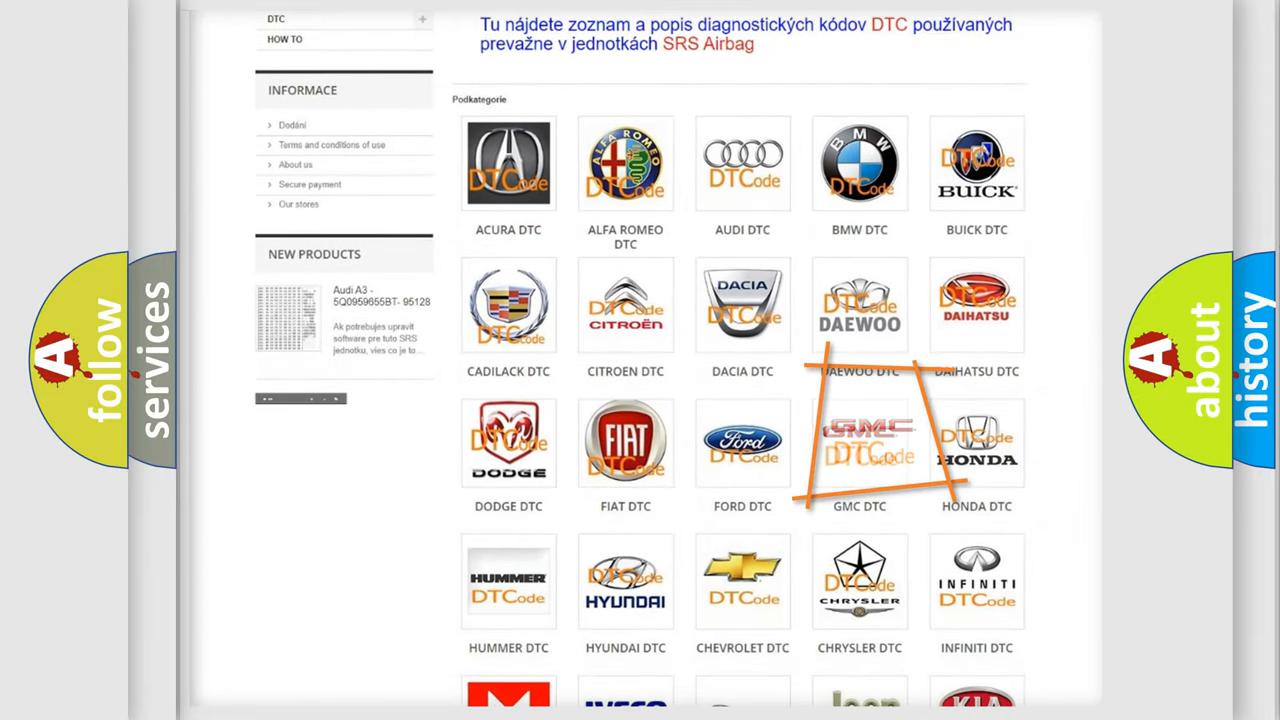